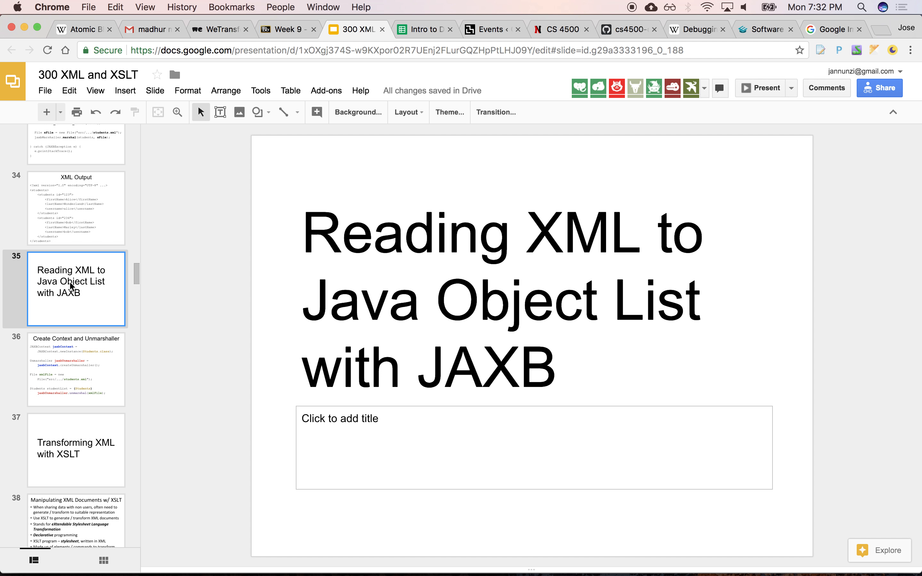
- Show the 'Reading XML to Java Object List with JAXB' slide before switching to students.xml
{"action": "left_click", "coordinate": [76, 370]}
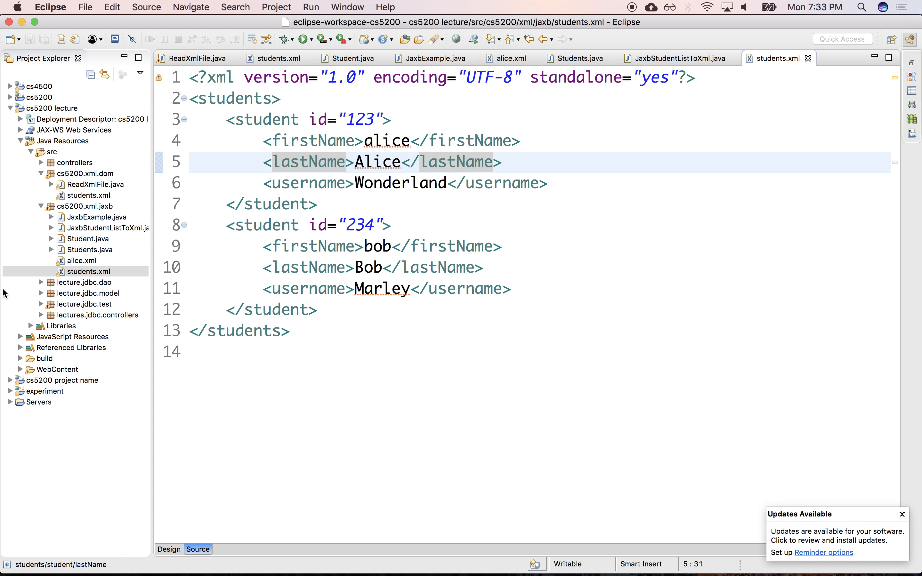
- Create class ReadXmlToJavaWithJaxb in package cs5200.xml.jaxb with a public static void main stub
{"action": "left_click", "coordinate": [88, 205]}
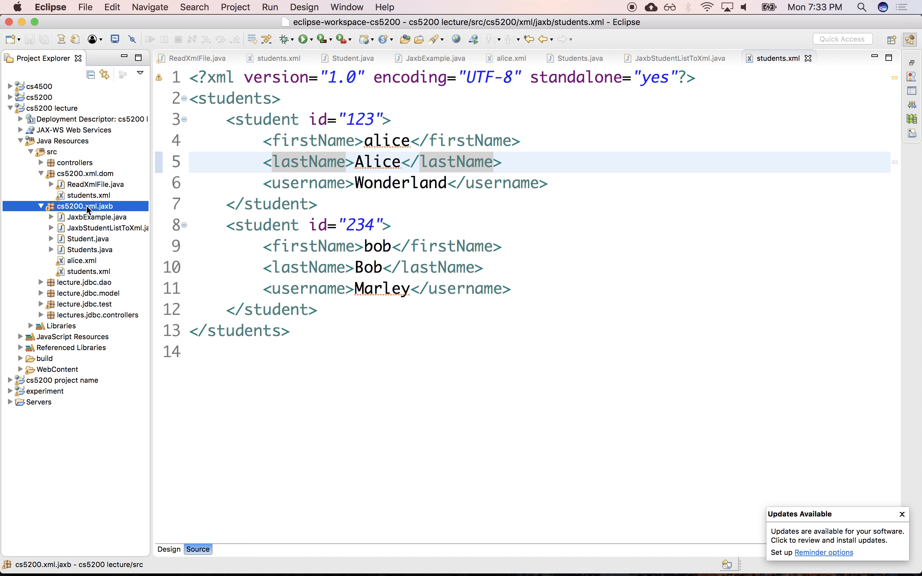
{"action": "right_click", "coordinate": [88, 206]}
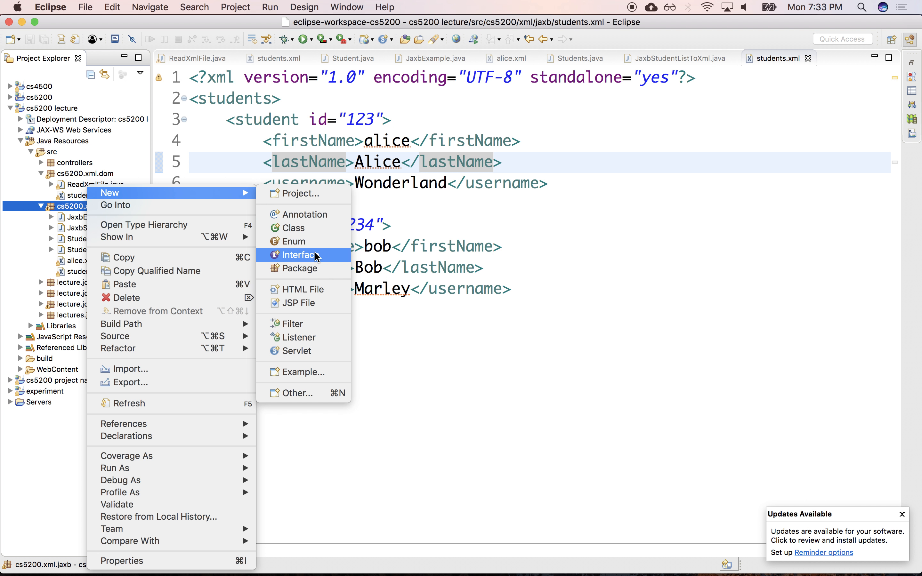
{"action": "left_click", "coordinate": [294, 228]}
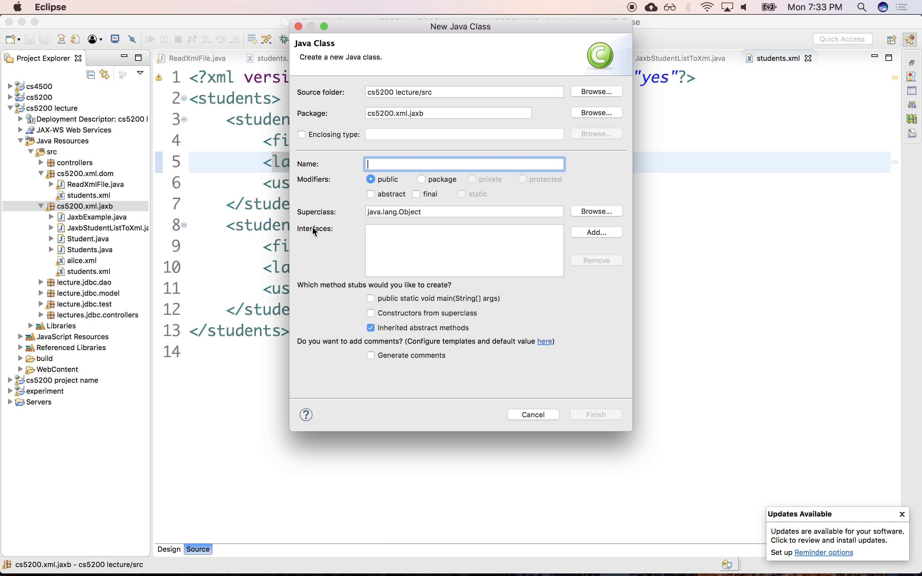
{"action": "type", "text": "ReadX"}
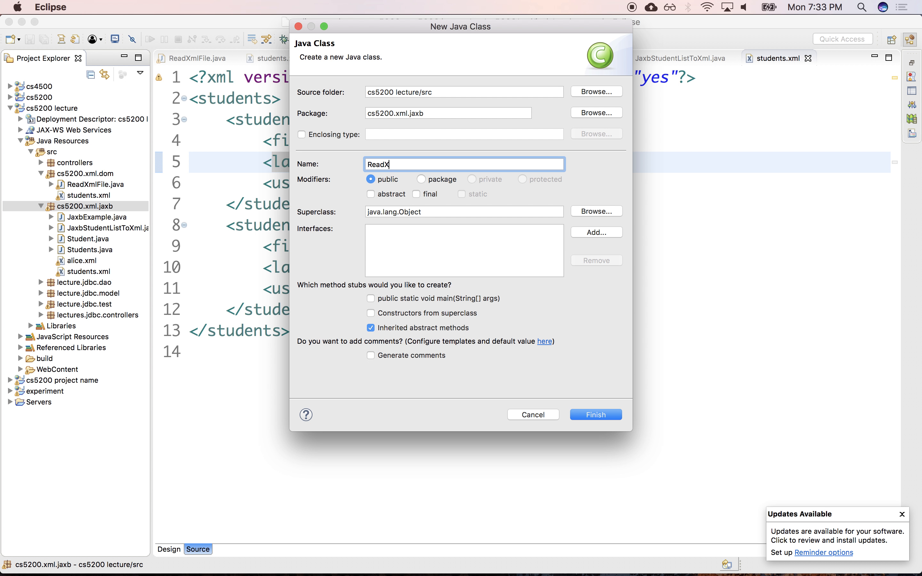
{"action": "type", "text": "mlW"}
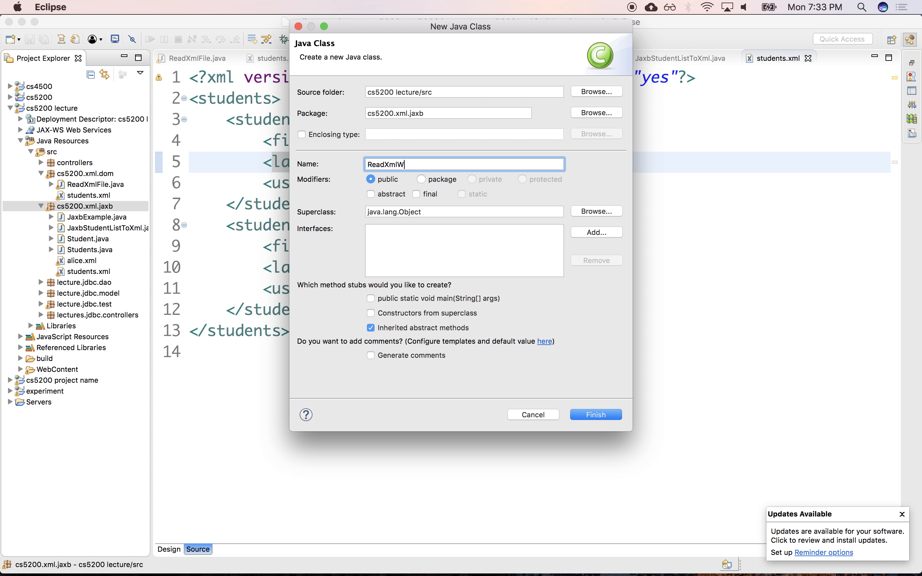
{"action": "type", "text": "ToJavaWithJa"}
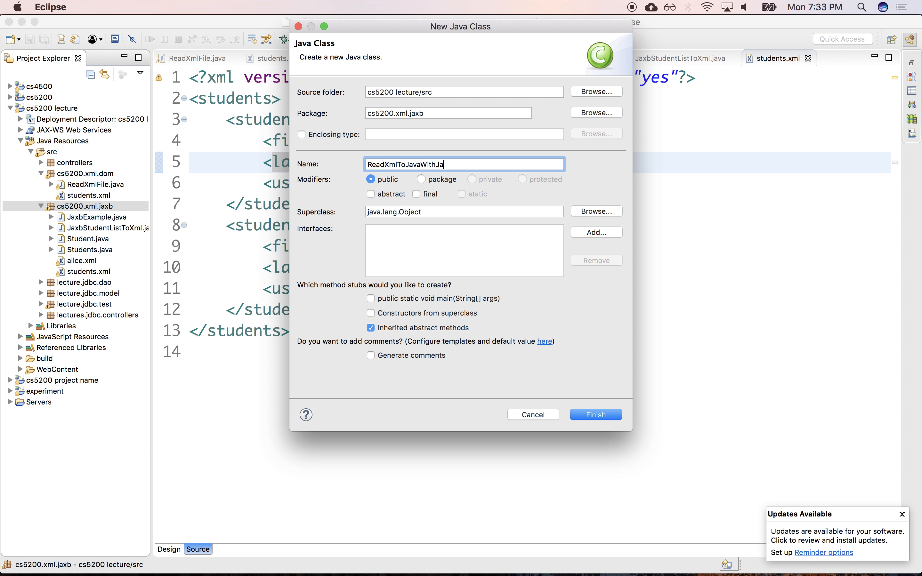
{"action": "type", "text": "xb"}
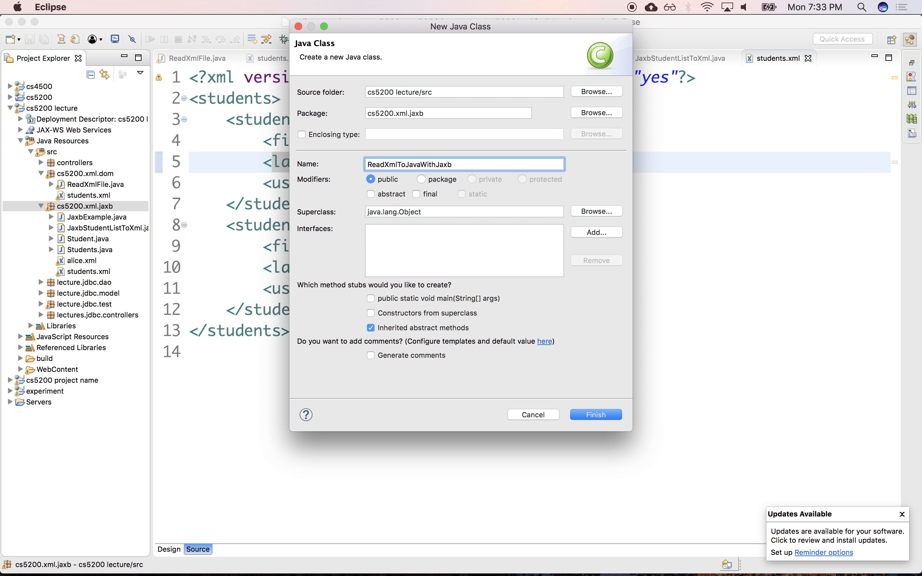
{"action": "left_click", "coordinate": [594, 415]}
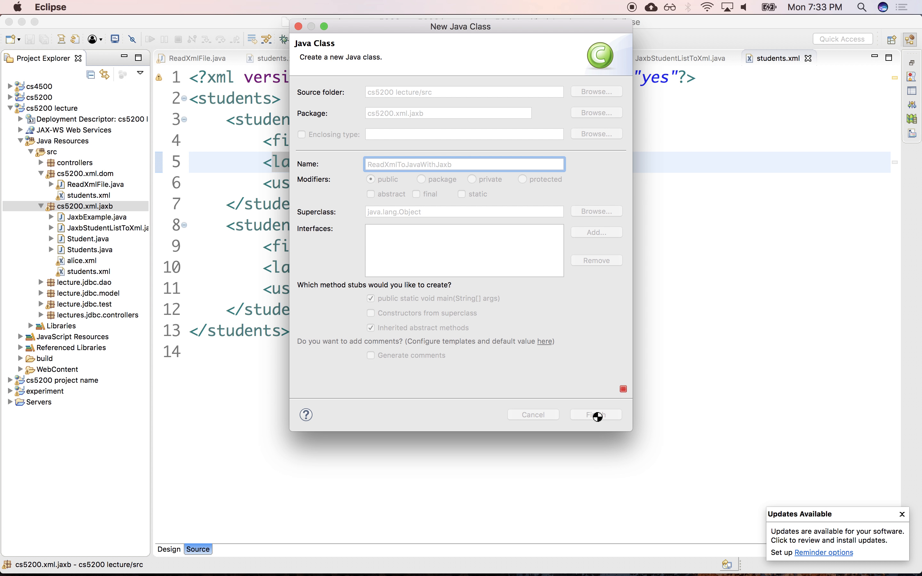
- Build a JAXBContext for Students and an Unmarshaller inside try/catch, importing both from javax.xml.bind
{"action": "left_click", "coordinate": [595, 414]}
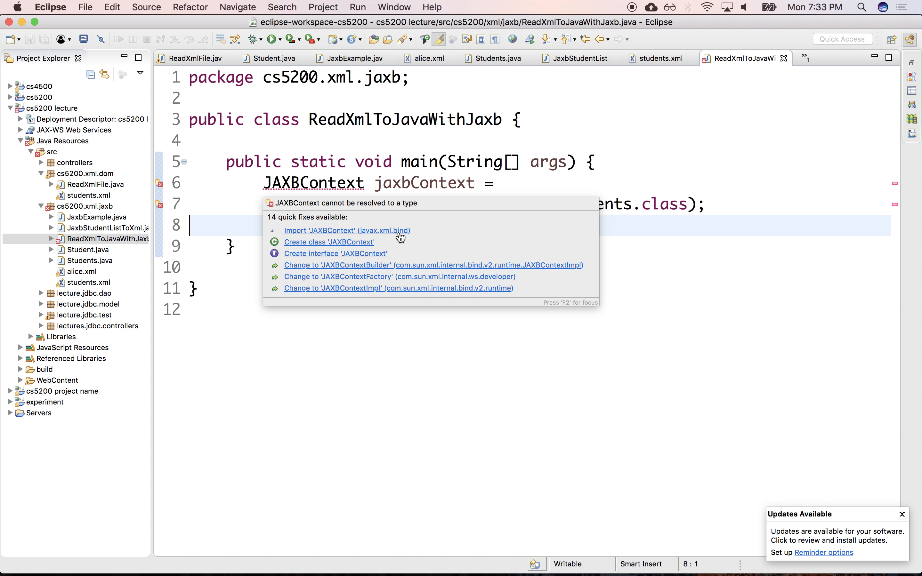
{"action": "left_click", "coordinate": [347, 230]}
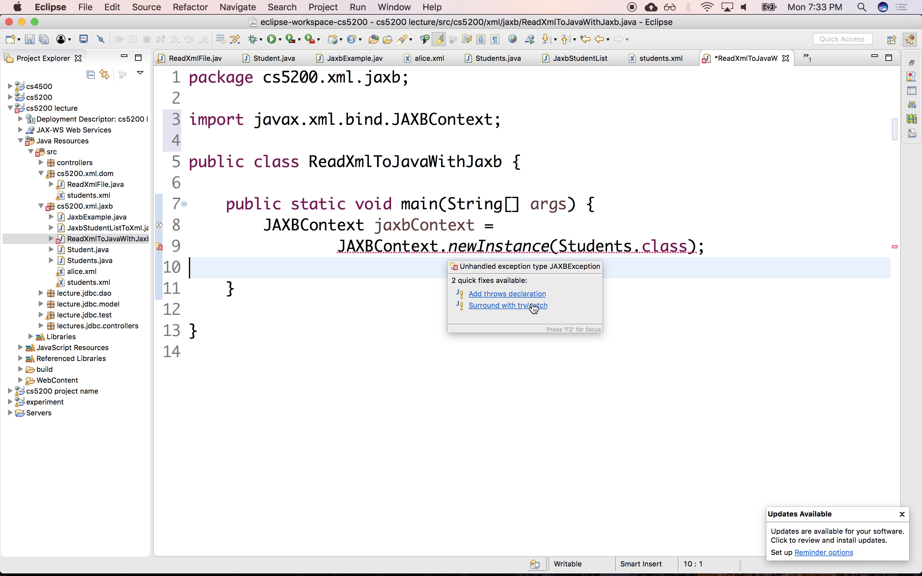
{"action": "left_click", "coordinate": [507, 306]}
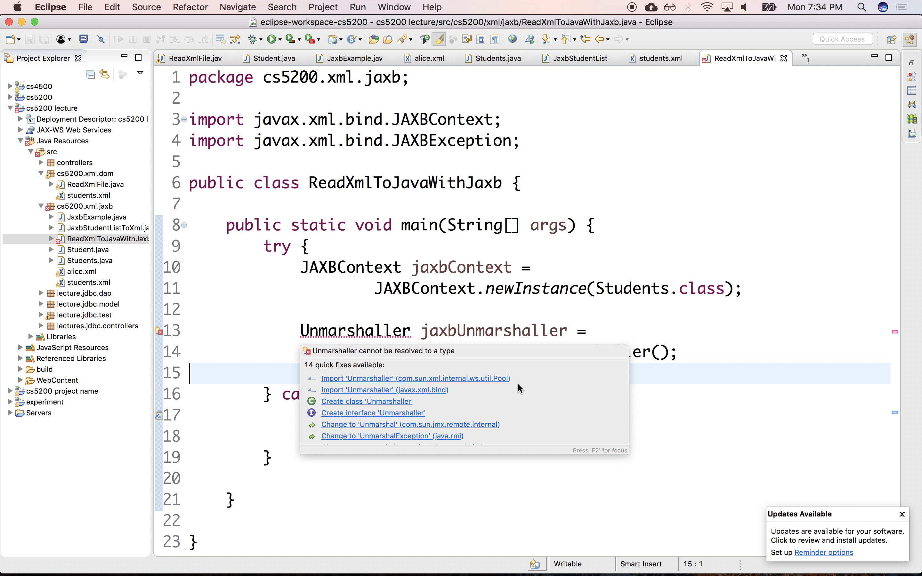
{"action": "left_click", "coordinate": [384, 390]}
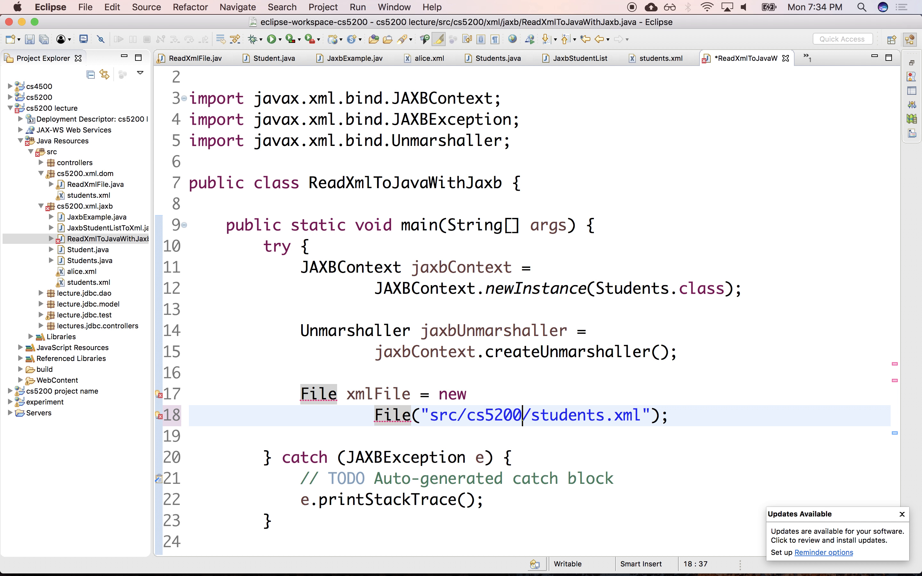
- Finish the students.xml file path and position a new empty line after the unmarshal call
{"action": "type", "text": "xml/."}
{"action": "type", "text": "Students studentList = (Students)"}
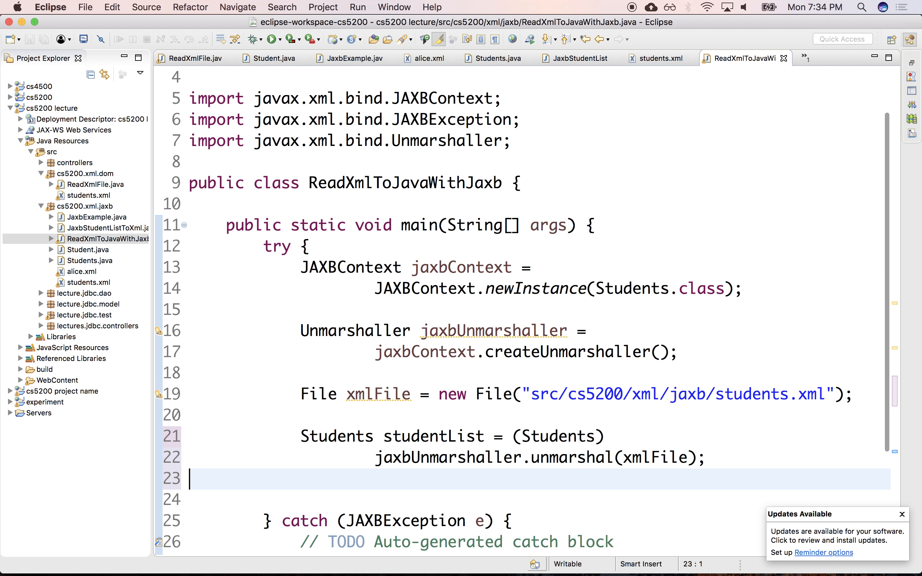
{"action": "mouse_move", "coordinate": [632, 436]}
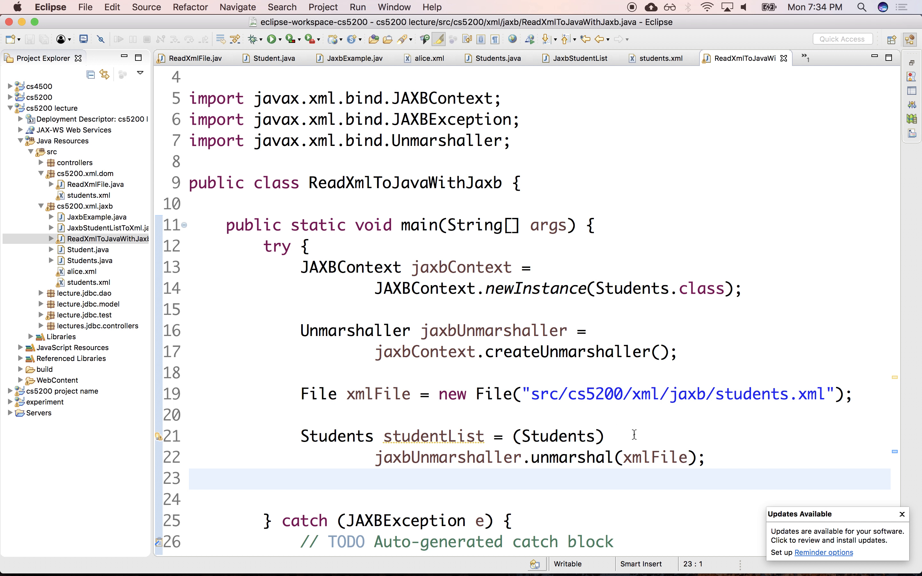
{"action": "left_click", "coordinate": [438, 436]}
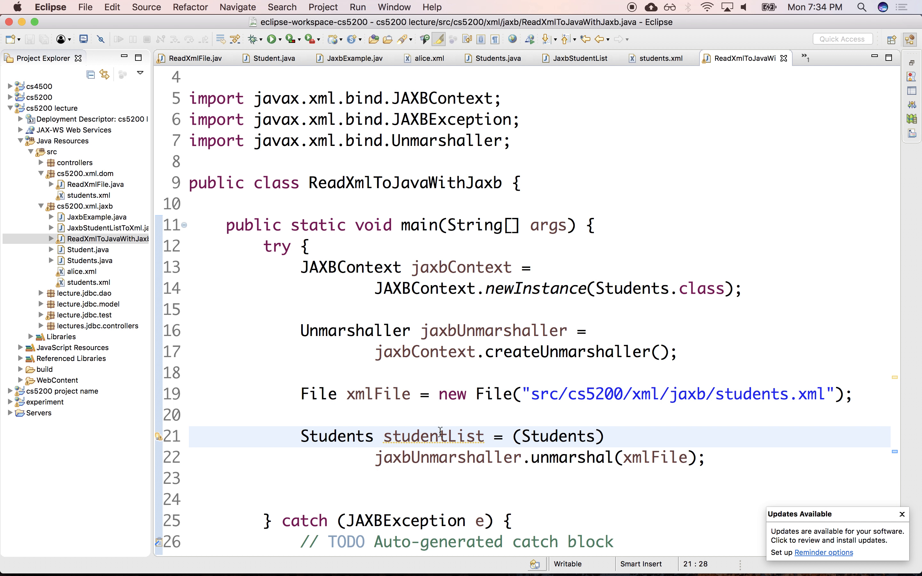
{"action": "left_click", "coordinate": [404, 479]}
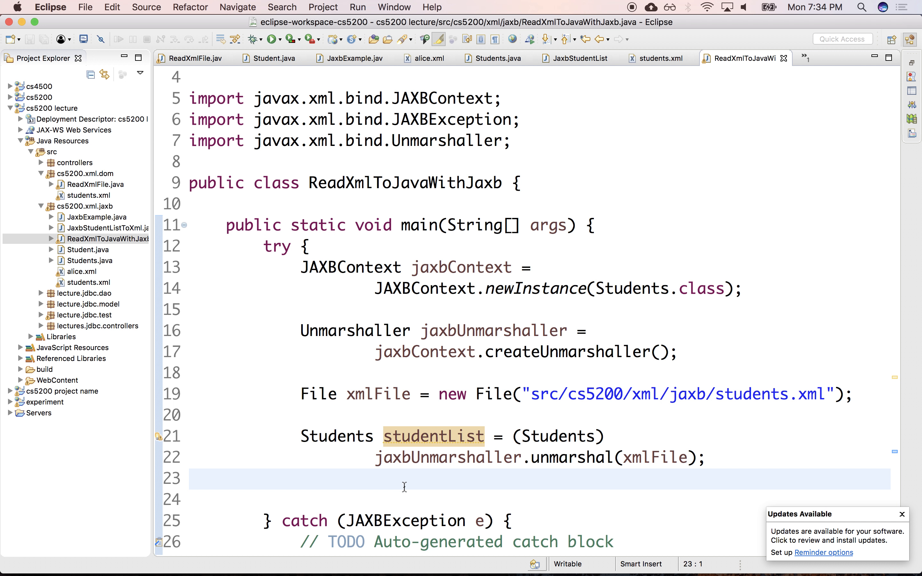
{"action": "type", "text": "for"}
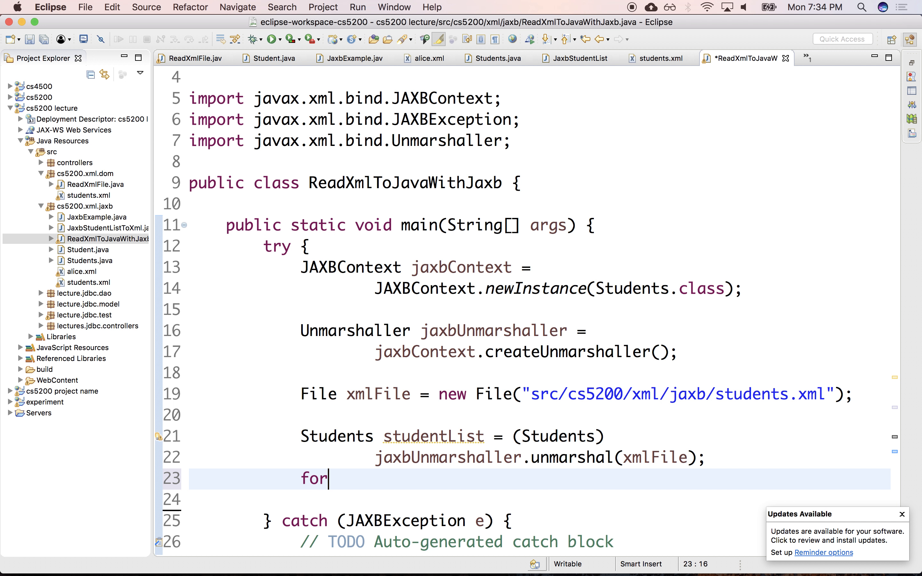
{"action": "key", "text": "Backspace"}
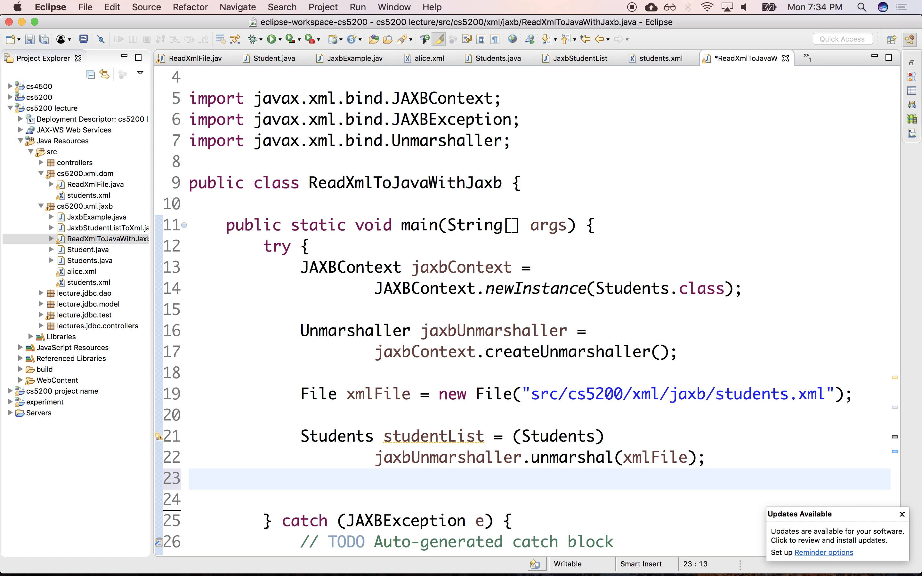
{"action": "key", "text": "Return"}
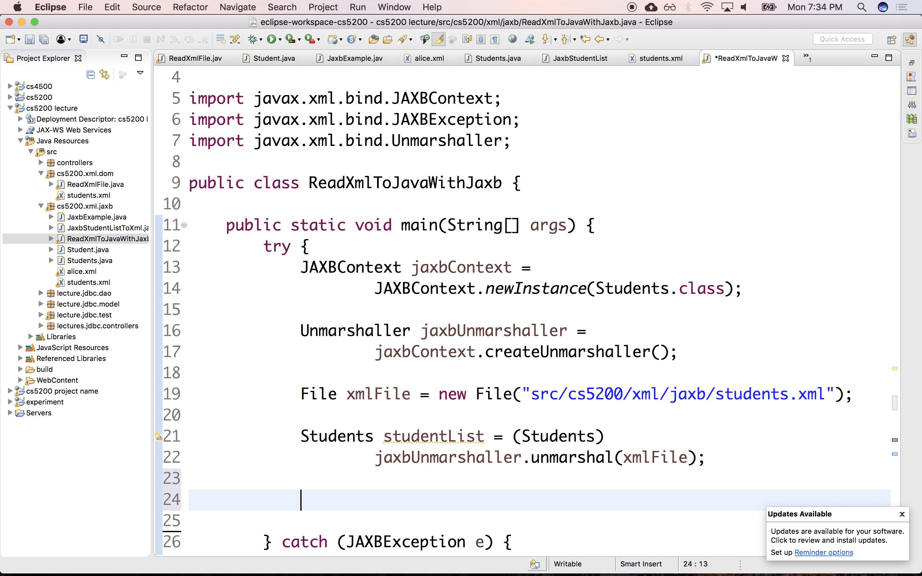
- Declare 'Collection<Student> students =' on the new line
{"action": "type", "text": "Collection"}
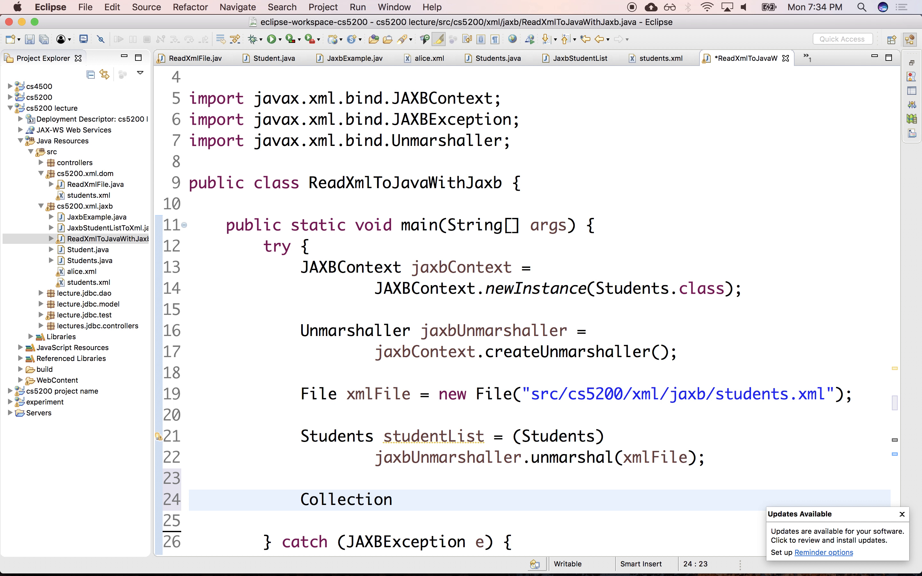
{"action": "type", "text": "<St>"}
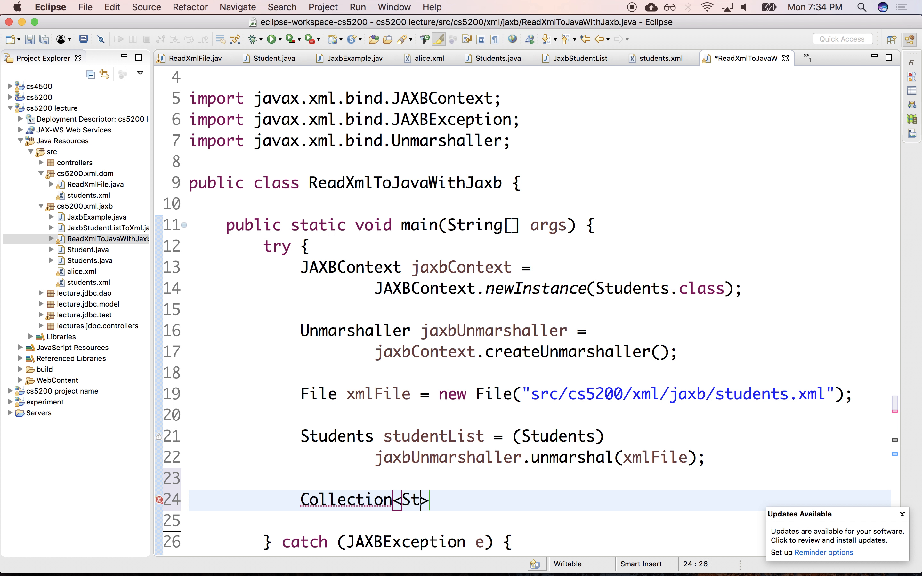
{"action": "type", "text": "udent"}
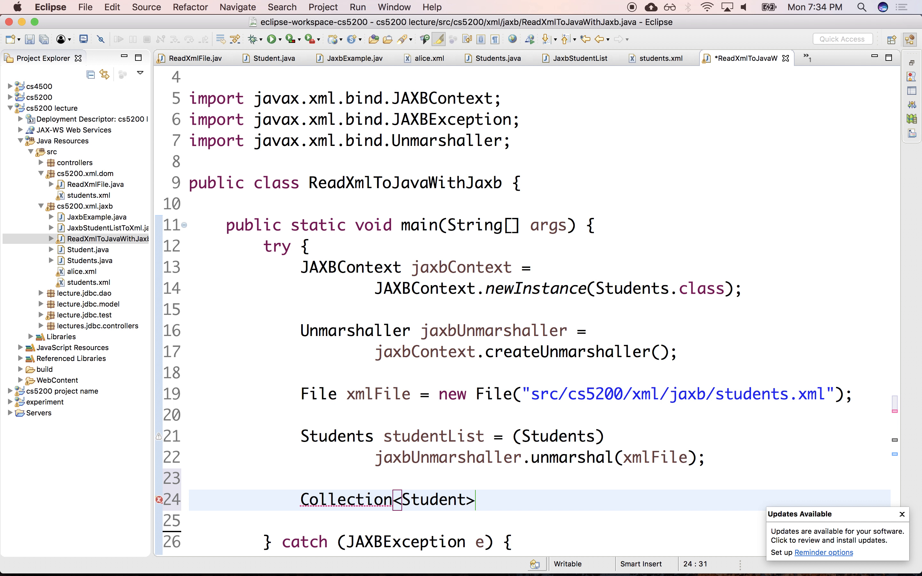
{"action": "type", "text": "stu"}
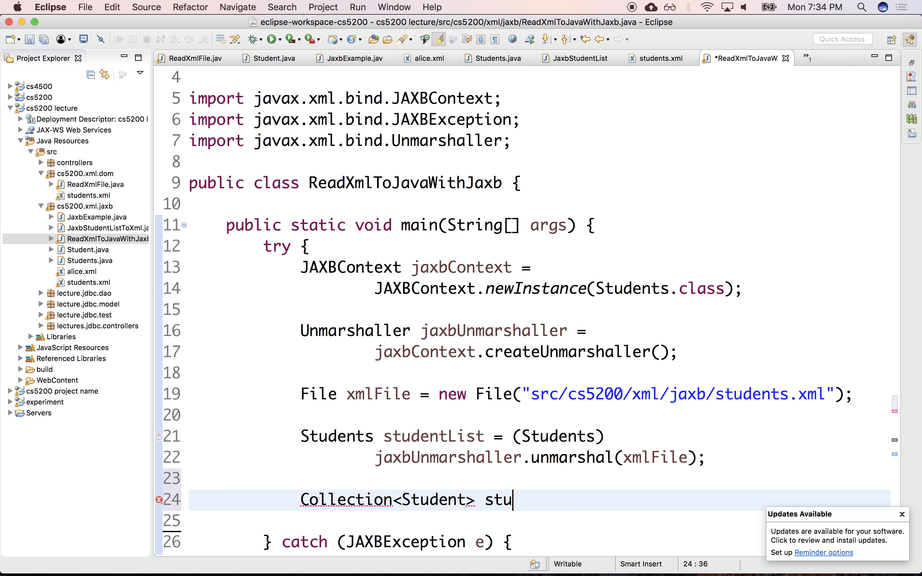
{"action": "type", "text": "dents ="}
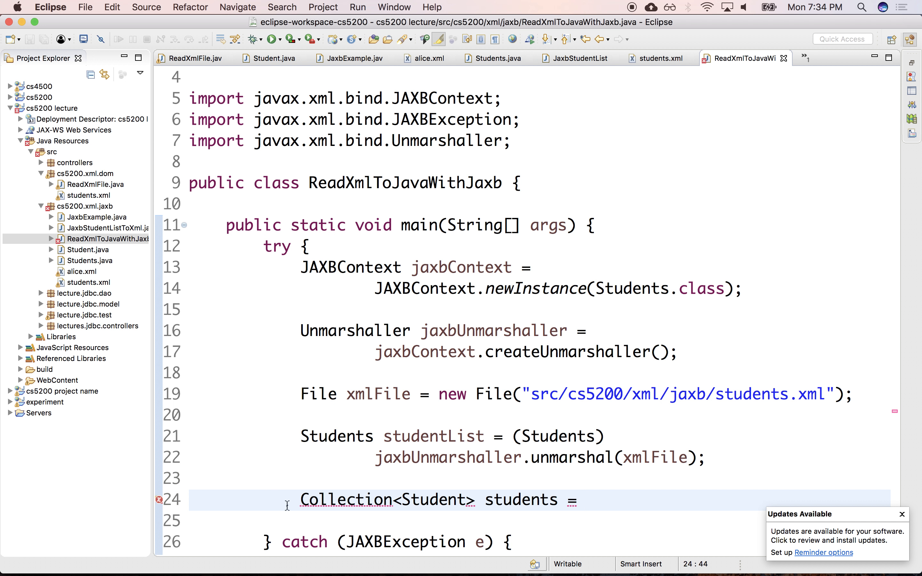
- Assign students from studentList.getStudent()
{"action": "scroll", "scroll_direction": "down", "scroll_amount": 3}
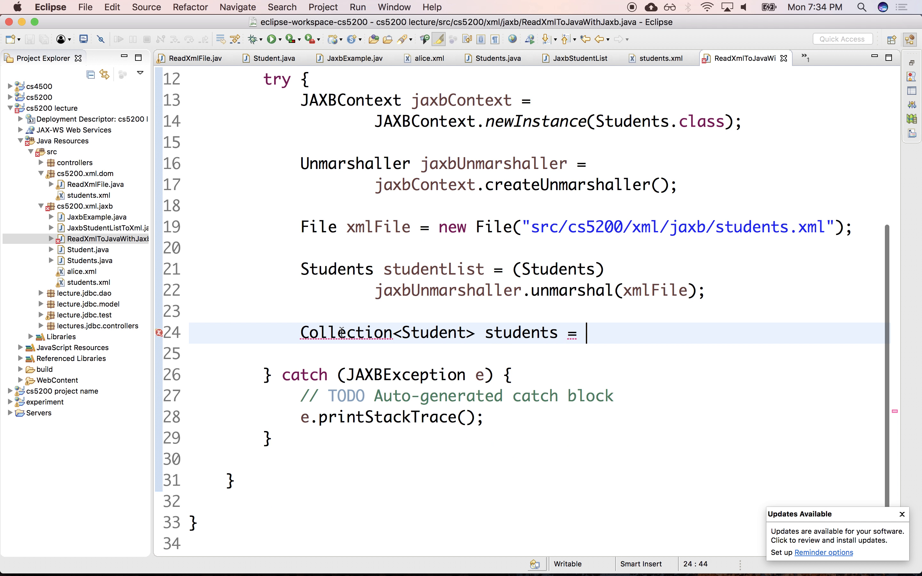
{"action": "left_click", "coordinate": [347, 332]}
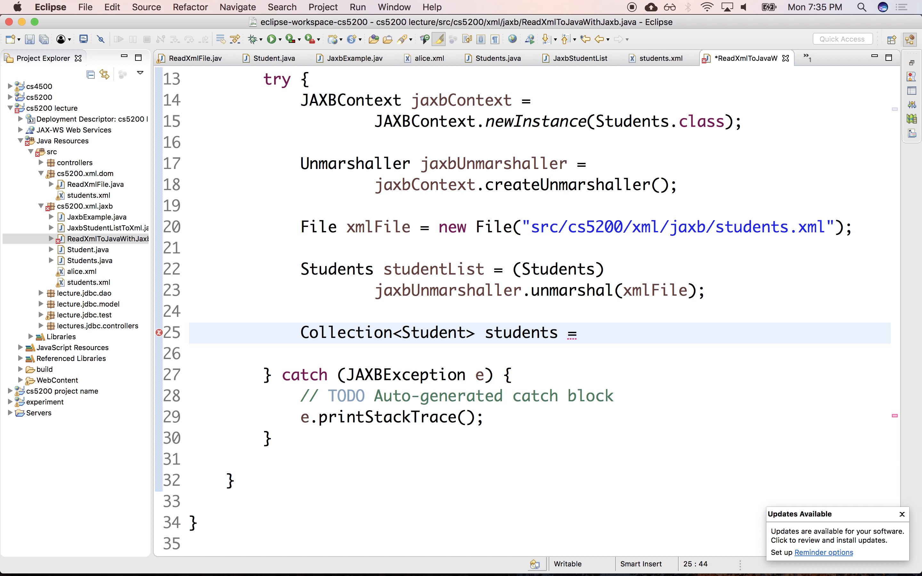
{"action": "type", "text": "stude"}
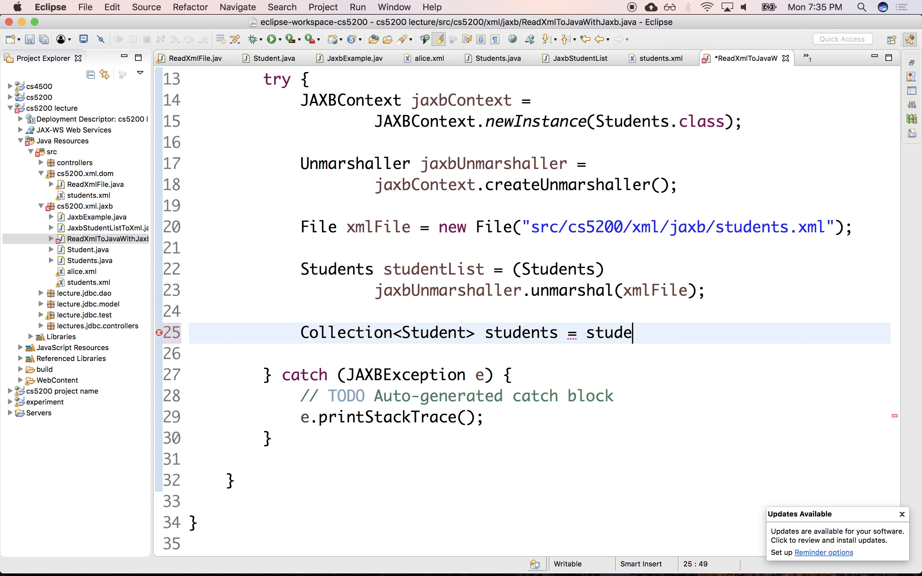
{"action": "type", "text": "ntList.getStudent();"}
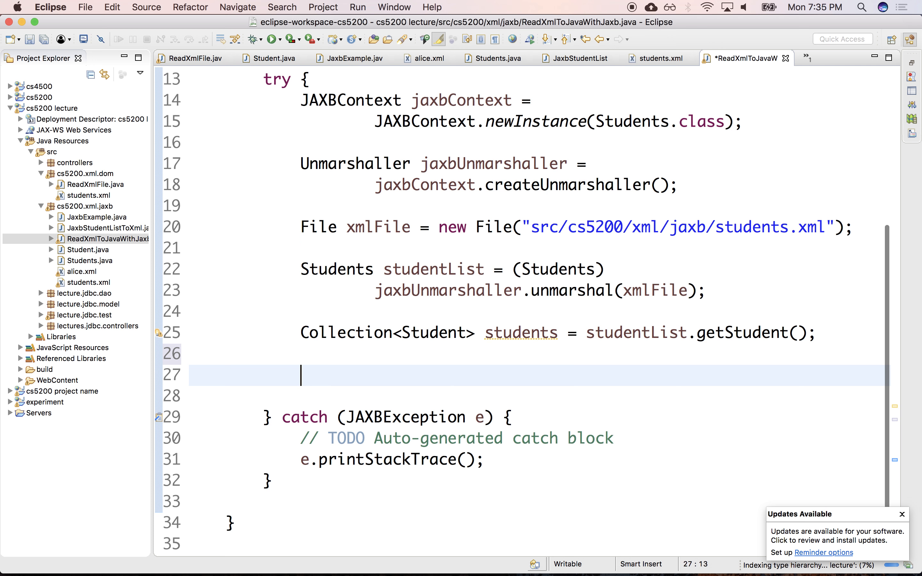
- Add 'Iterator<Student> iter = students.iterator();' using content assist
{"action": "type", "text": "Itera"}
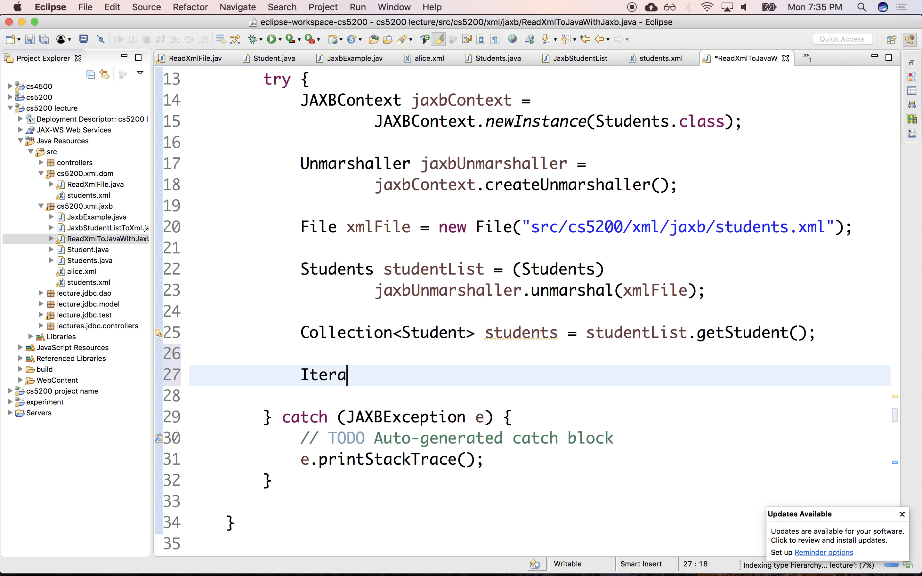
{"action": "type", "text": "tor<>"}
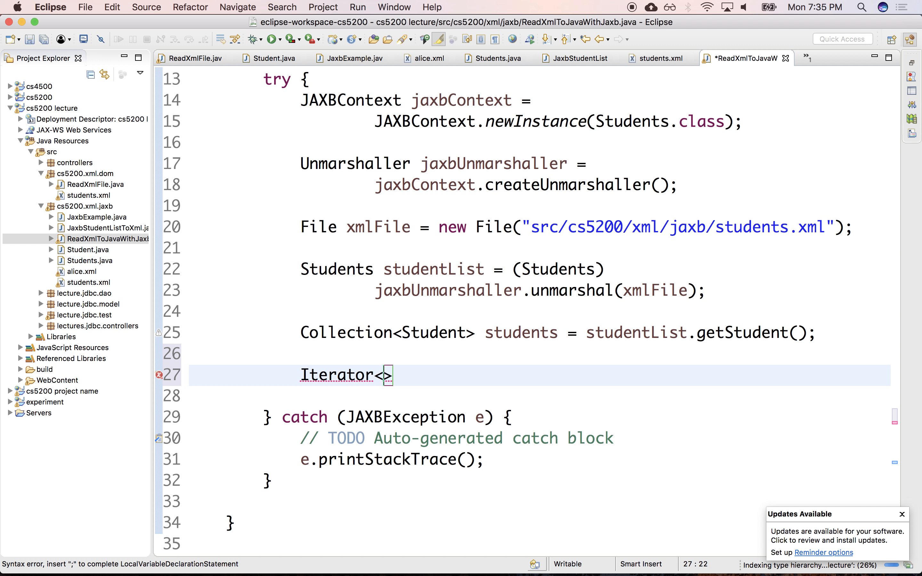
{"action": "type", "text": "Studen"}
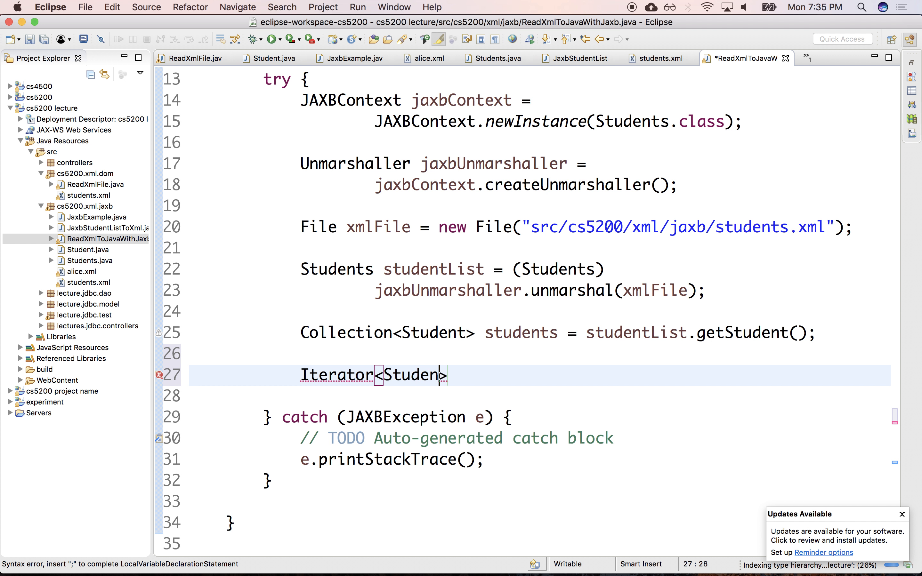
{"action": "type", "text": "> iter ="}
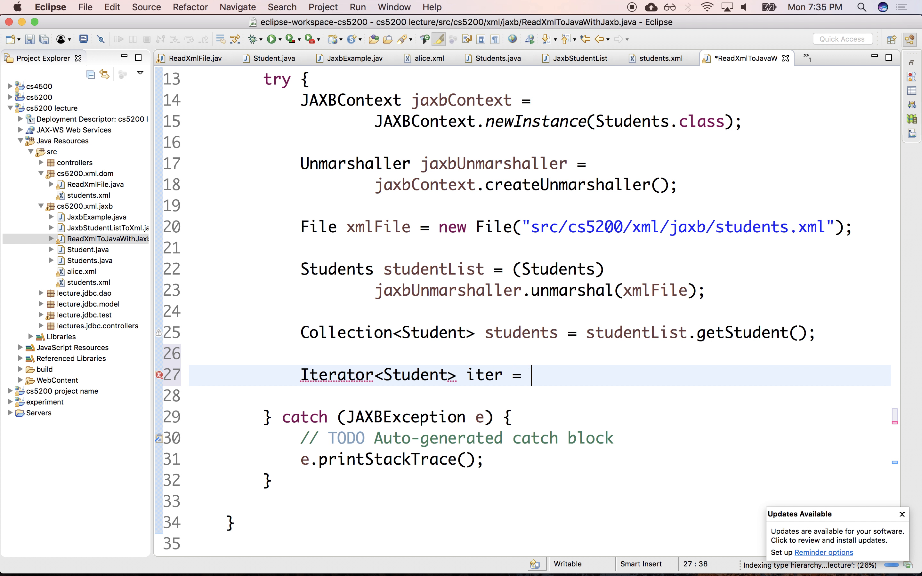
{"action": "type", "text": "students."}
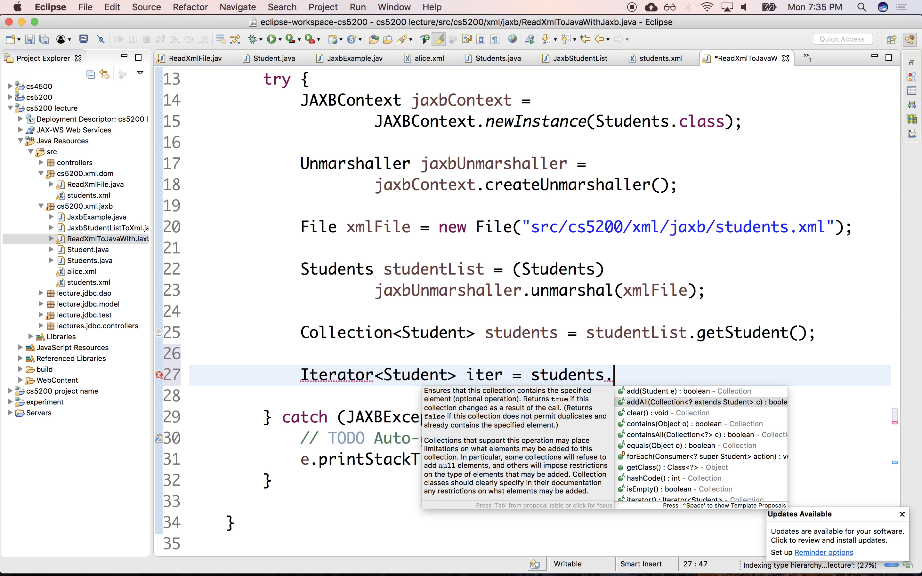
{"action": "type", "text": "iterator();"}
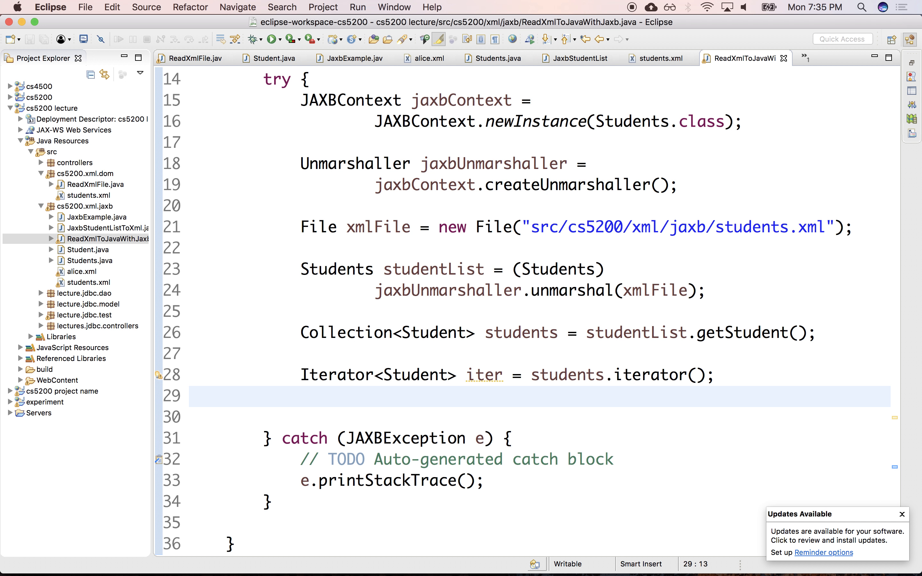
- Write a for-each loop 'for(Student student : students)'
{"action": "type", "text": "for()"}
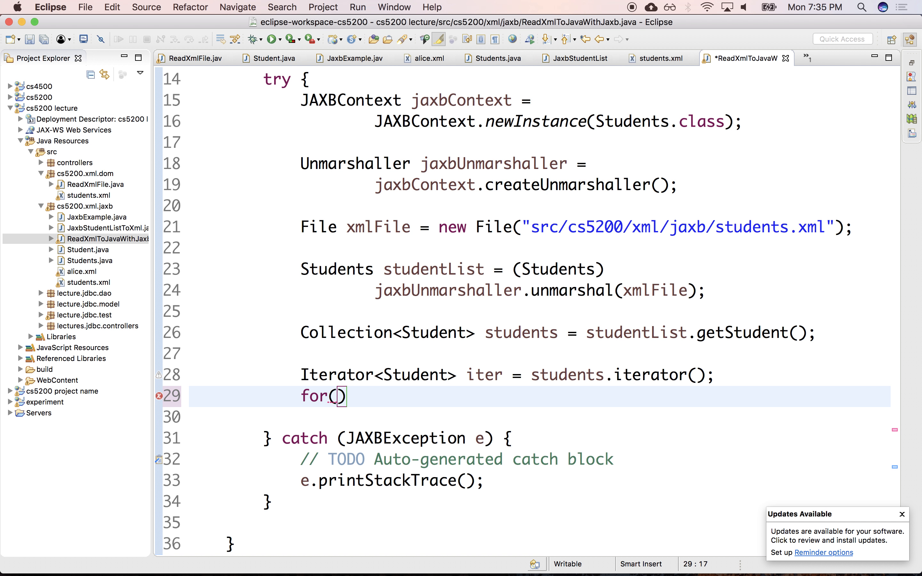
{"action": "type", "text": "Student st"}
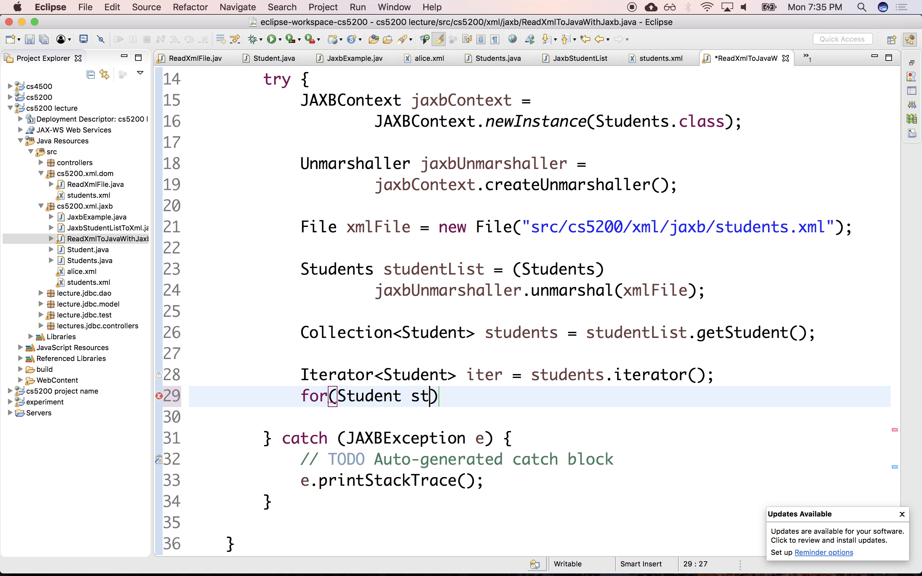
{"action": "type", "text": "udent:"}
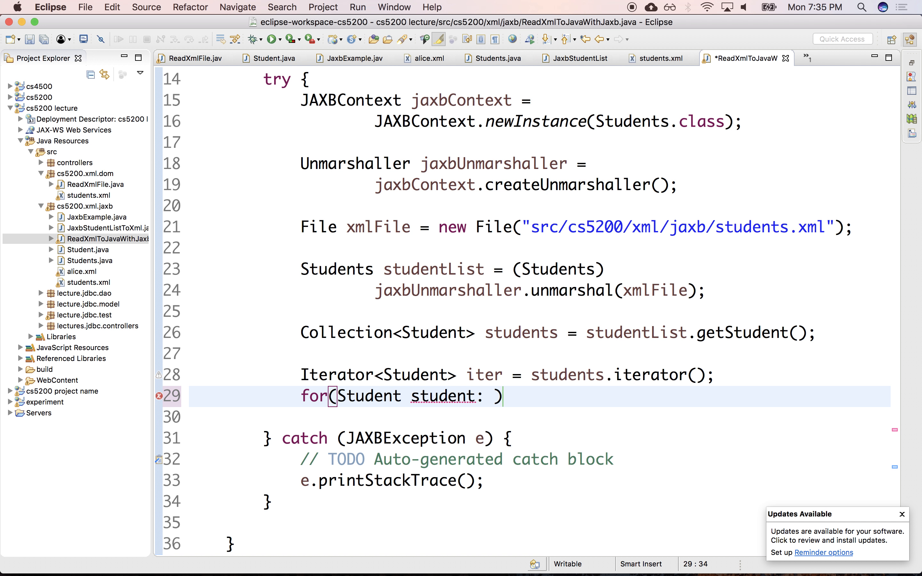
{"action": "type", "text": "students"}
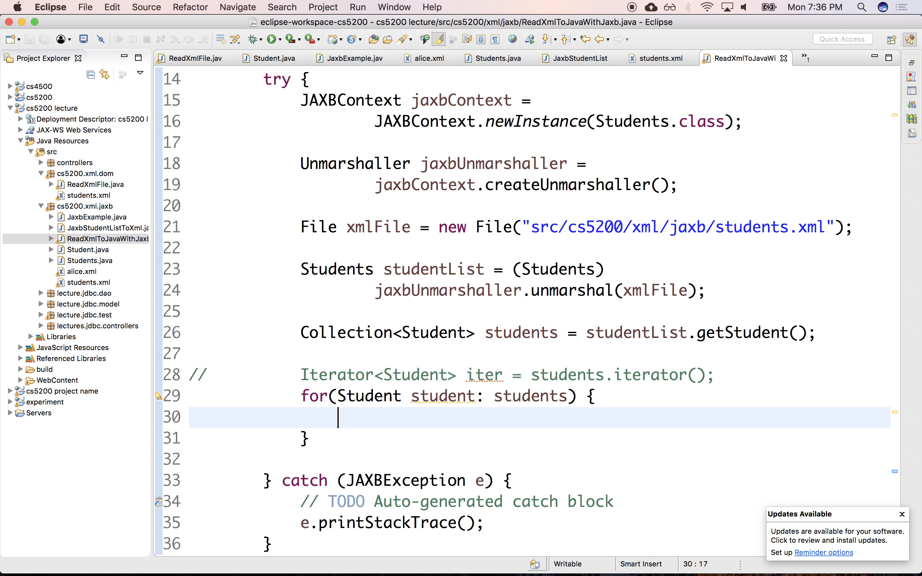
- Print student.getFirstName() with System.out.println inside the loop
{"action": "type", "text": "System.out.poriunt"}
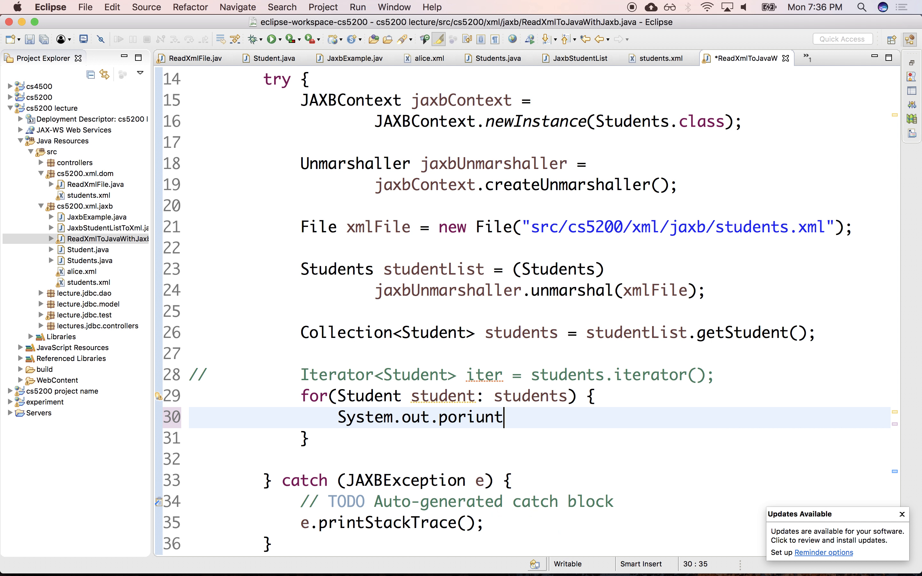
{"action": "type", "text": "println();"}
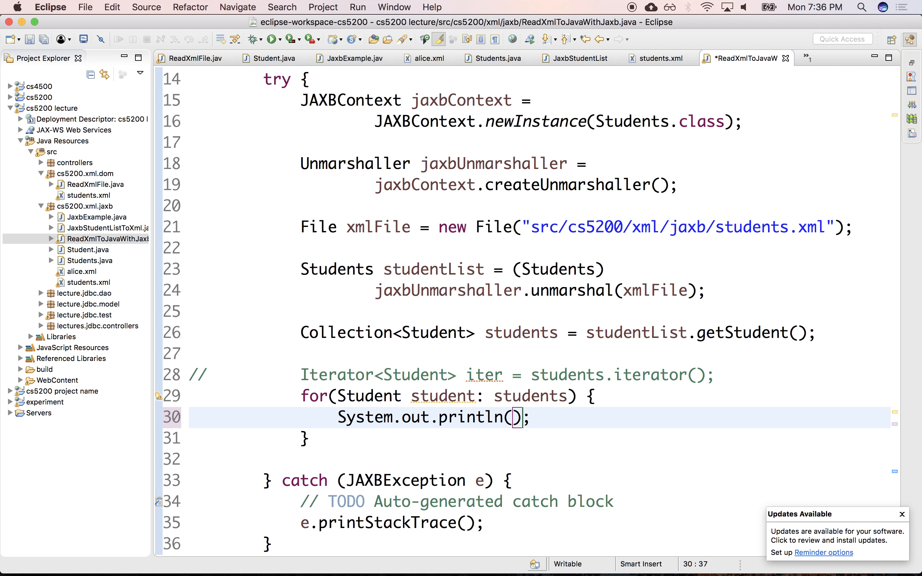
{"action": "type", "text": "student.get"}
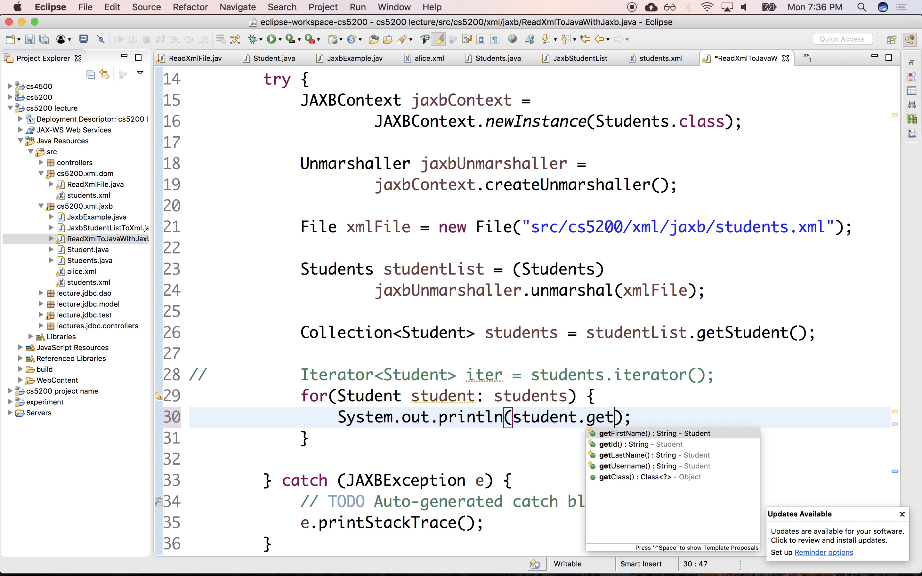
{"action": "left_click", "coordinate": [625, 433]}
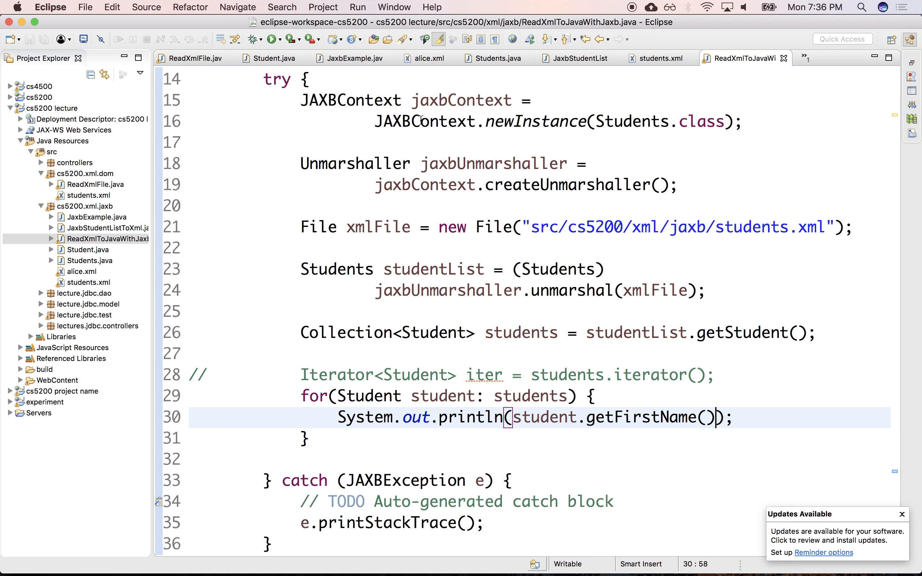
- Run ReadXmlToJavaWithJaxb as a Java Application so the console prints alice and bob
{"action": "left_click", "coordinate": [272, 39]}
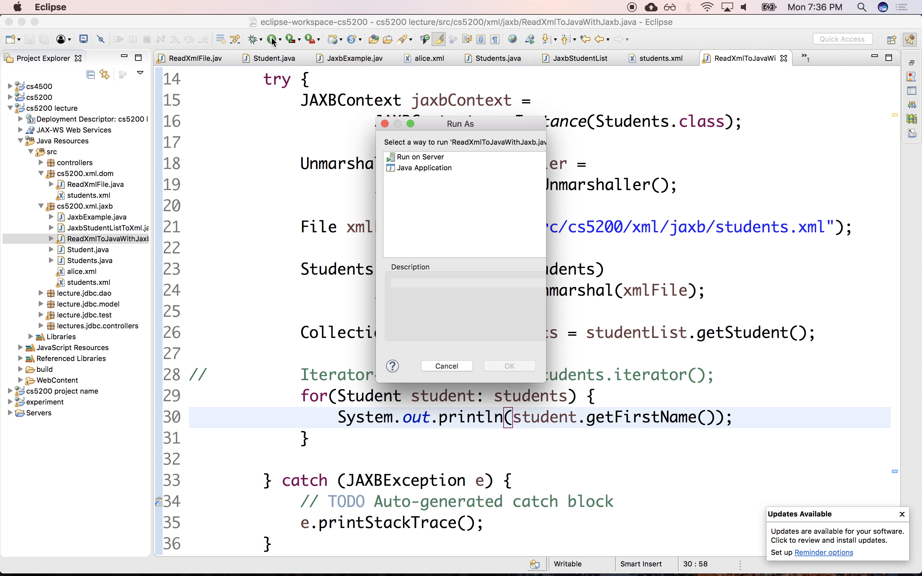
{"action": "left_click", "coordinate": [446, 366]}
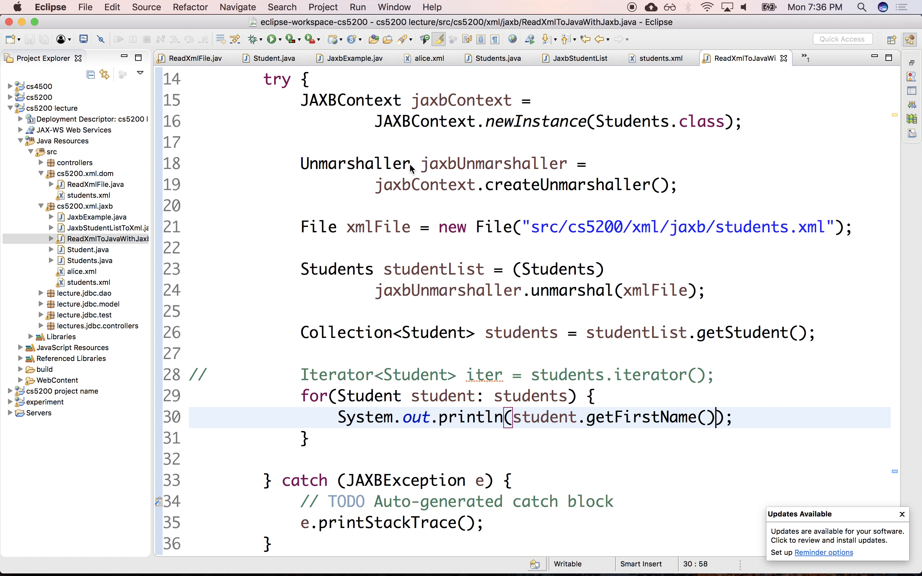
{"action": "left_click", "coordinate": [272, 40]}
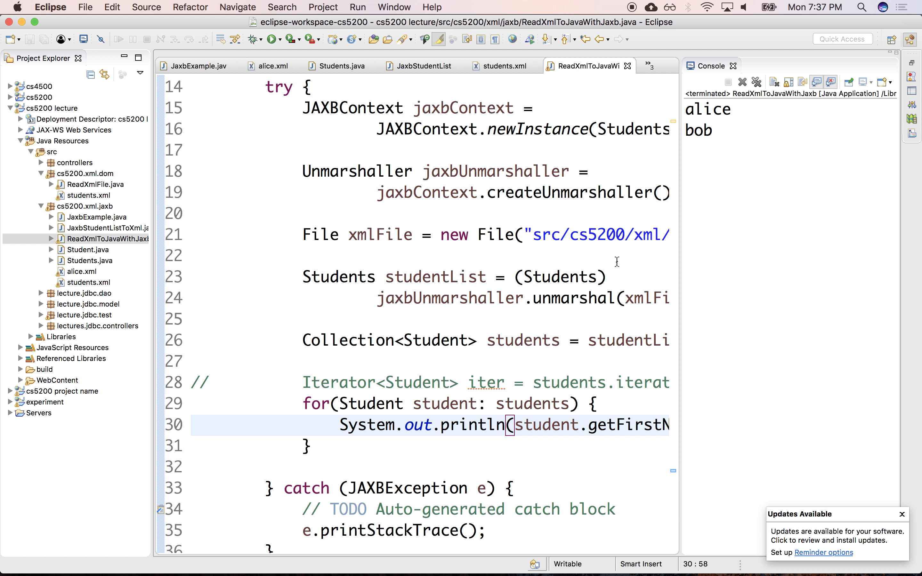
{"action": "mouse_move", "coordinate": [623, 11]}
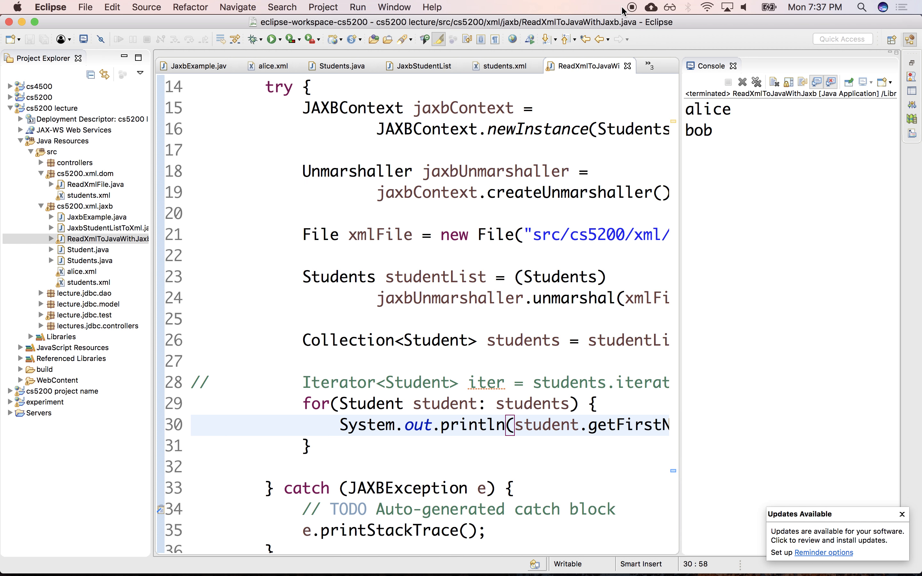